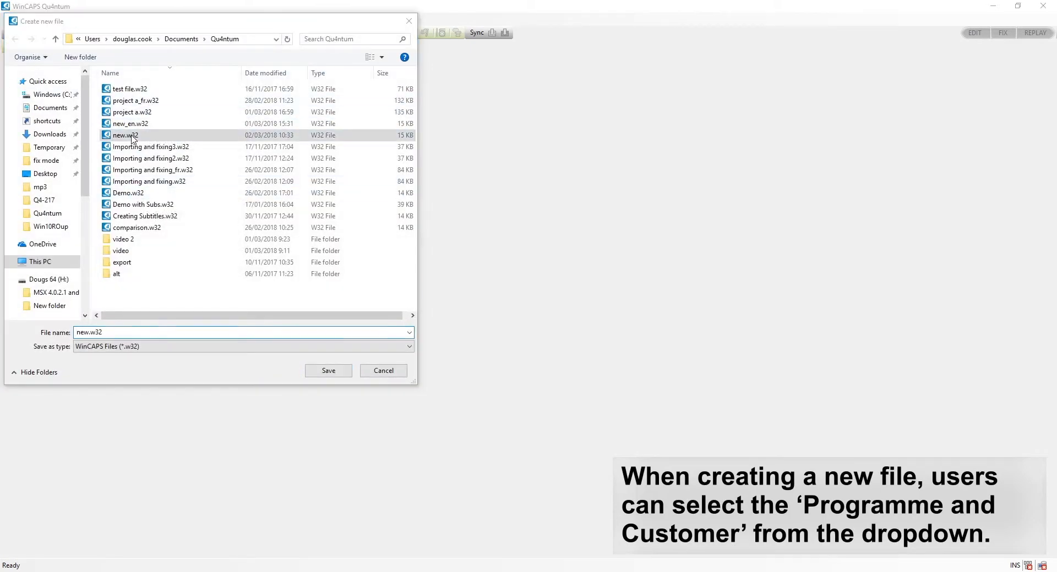
- Create new.w32 and add a new customer template named Example, selected for the file
{"action": "left_click", "coordinate": [328, 371]}
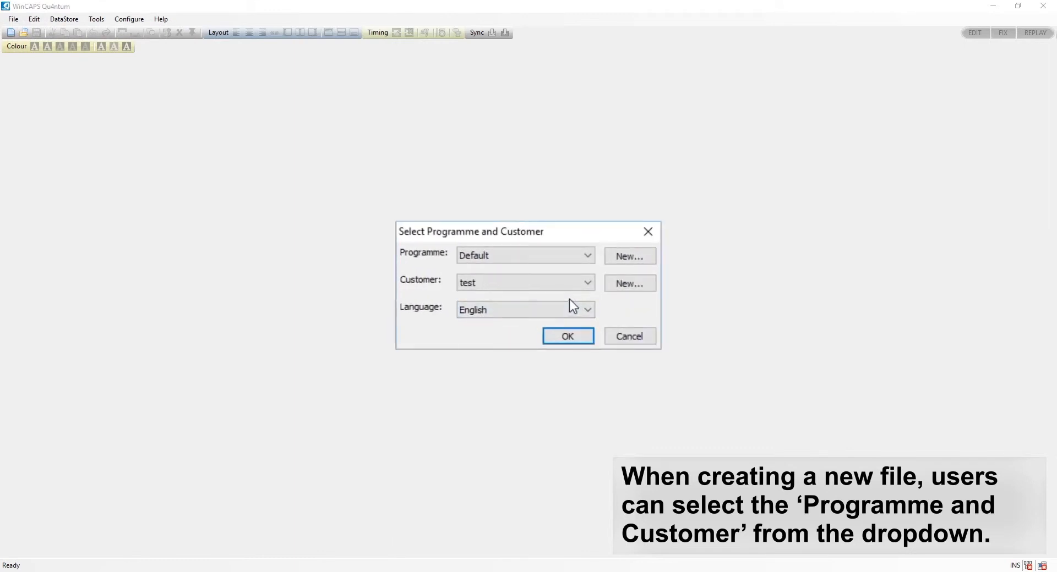
{"action": "left_click", "coordinate": [629, 256]}
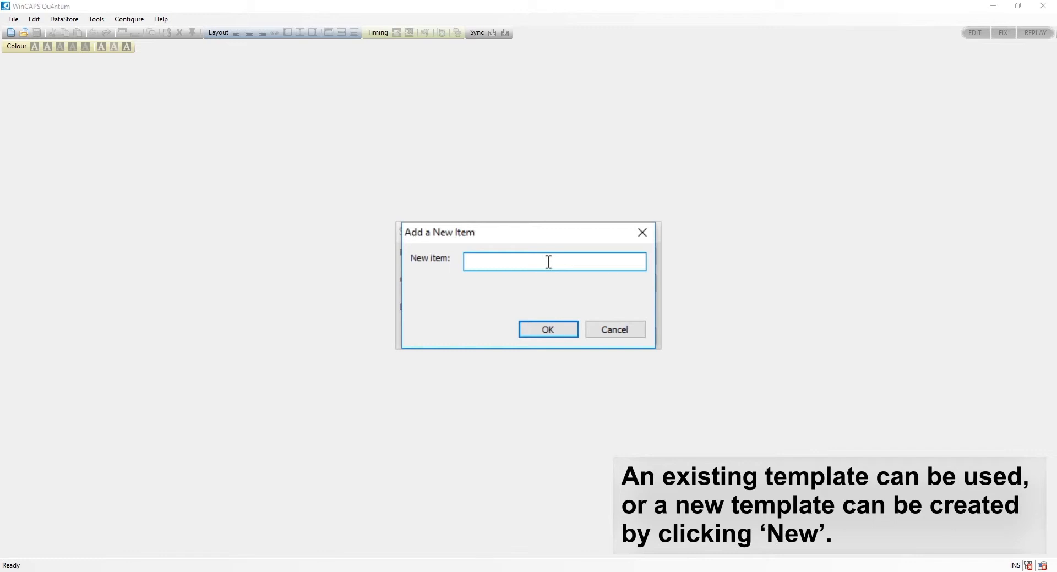
{"action": "left_click", "coordinate": [547, 330]}
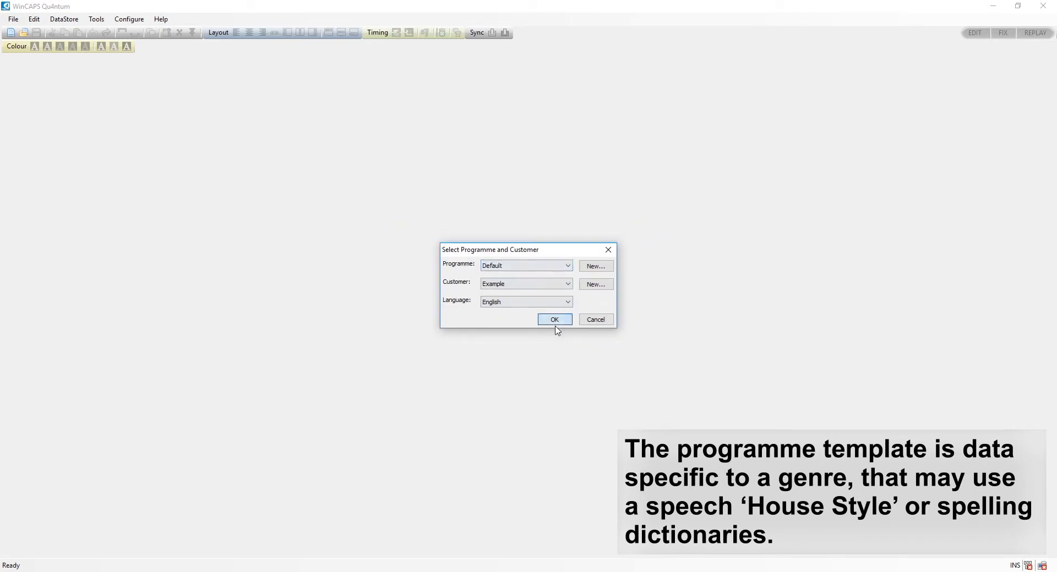
{"action": "left_click", "coordinate": [553, 319]}
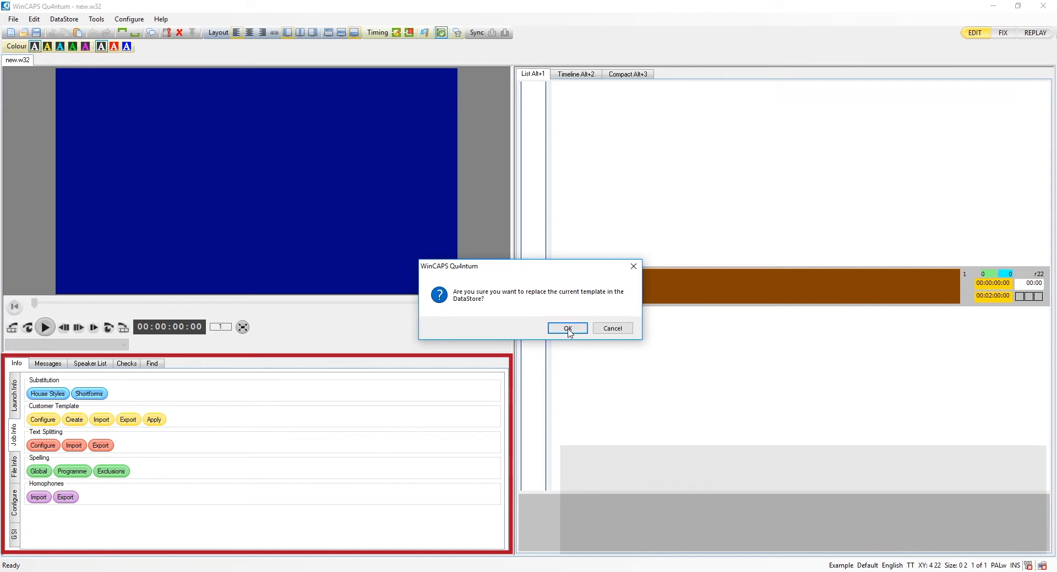
- Confirm replacing the stored Example customer template in the DataStore with current settings
{"action": "left_click", "coordinate": [565, 328]}
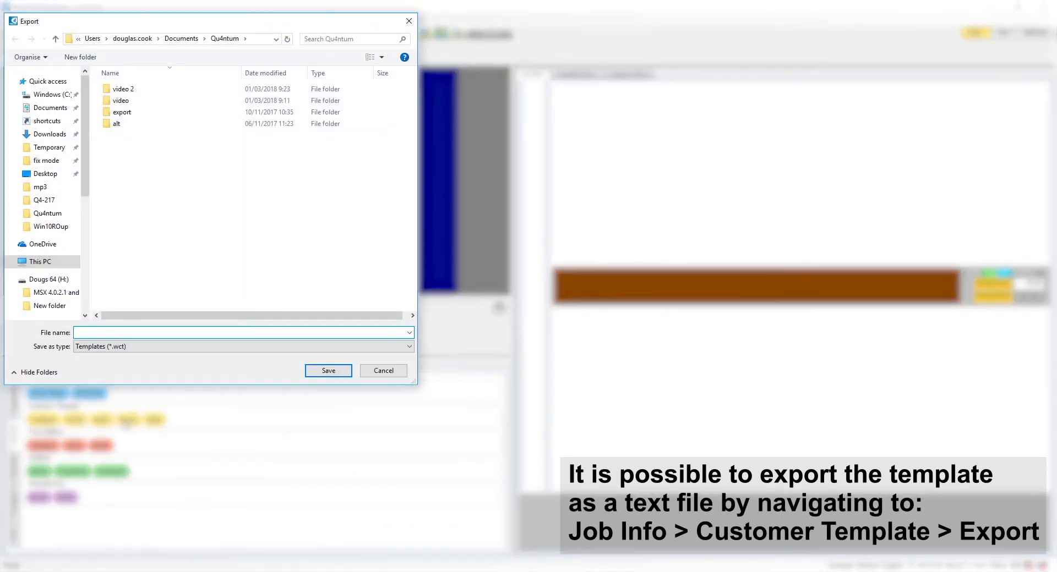